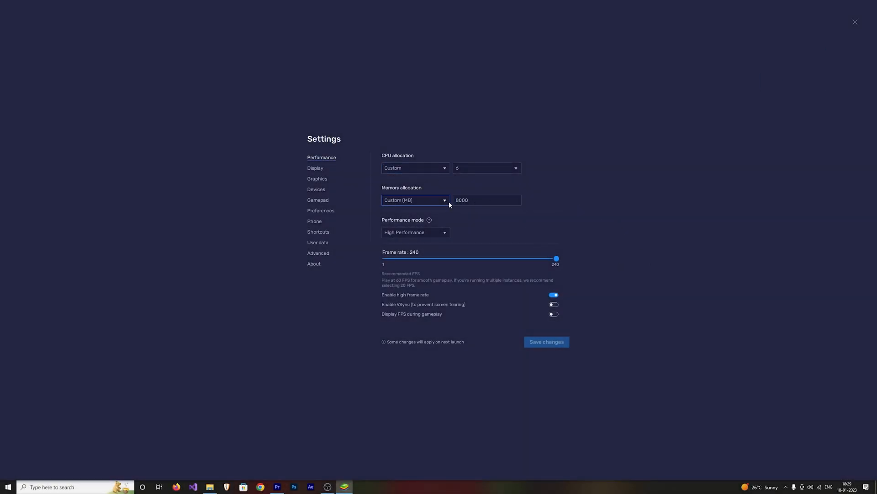
Review the Performance settings, toggling the in-game FPS display and leaving it off
{"action": "left_click", "coordinate": [415, 200]}
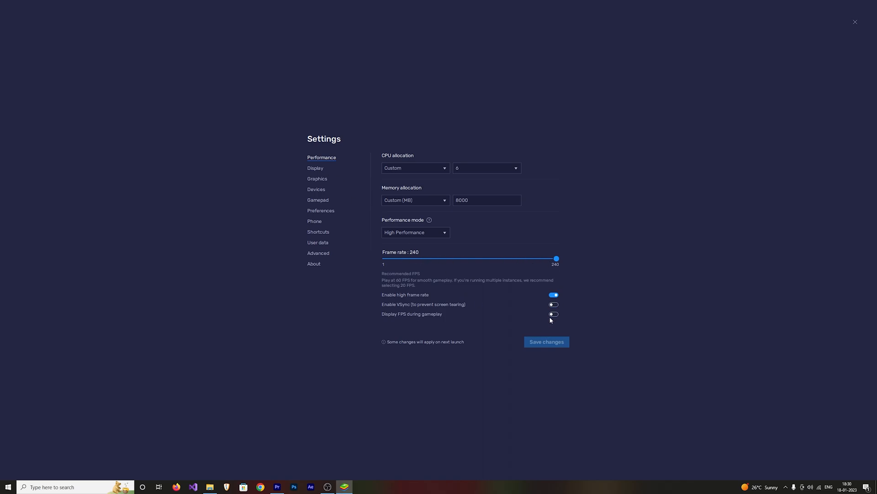
{"action": "mouse_move", "coordinate": [442, 317]}
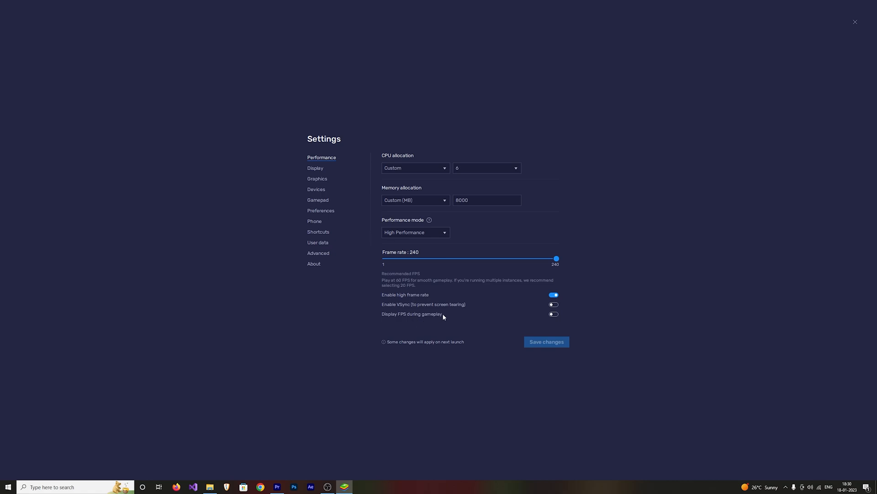
{"action": "mouse_move", "coordinate": [553, 320]}
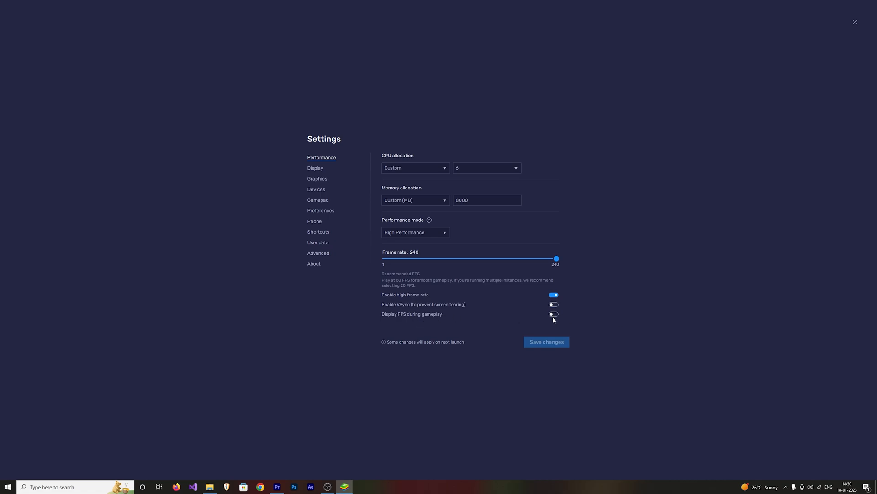
{"action": "left_click", "coordinate": [553, 314]}
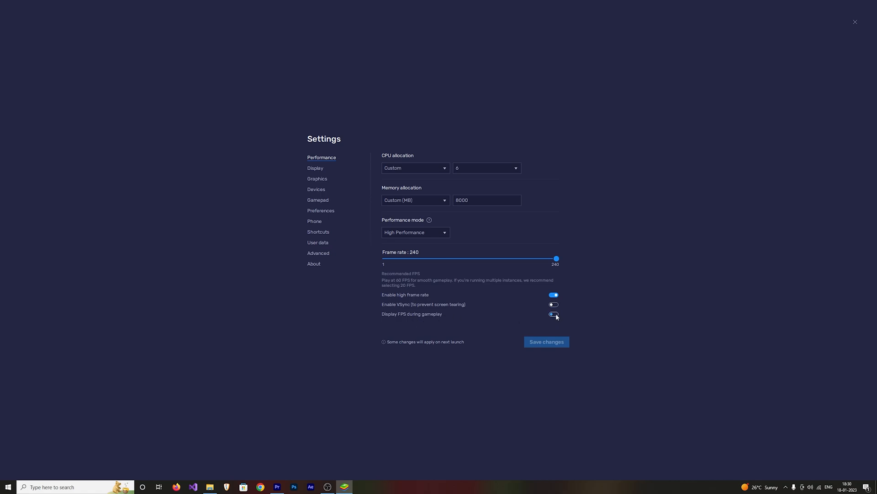
{"action": "left_click", "coordinate": [553, 314]}
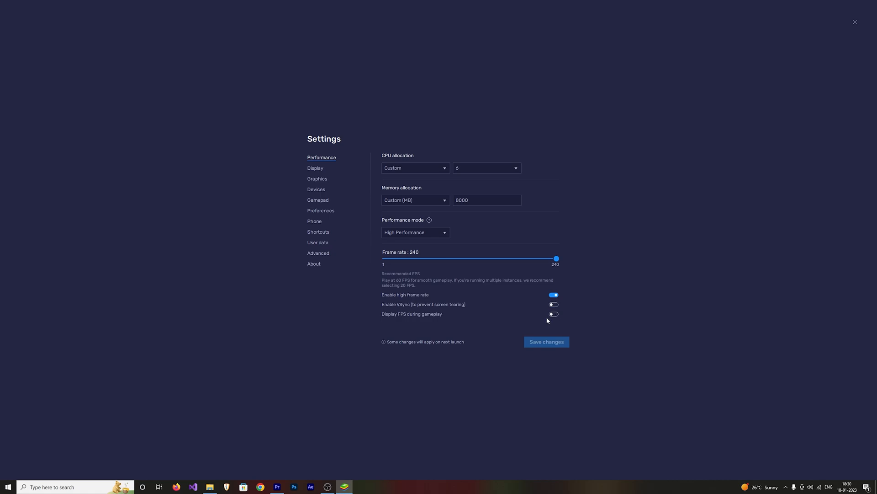
{"action": "left_click", "coordinate": [553, 314]}
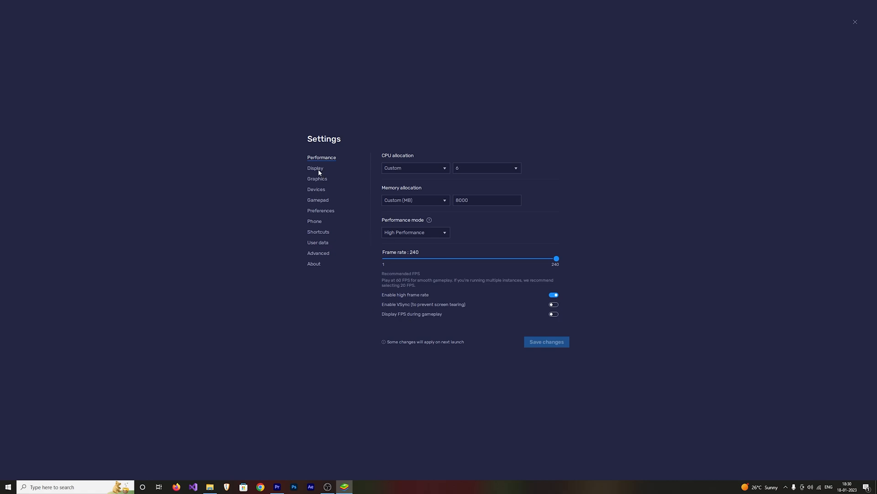
Browse the Display and Graphics pages, then the Devices page with speaker and microphone choices
{"action": "left_click", "coordinate": [316, 169]}
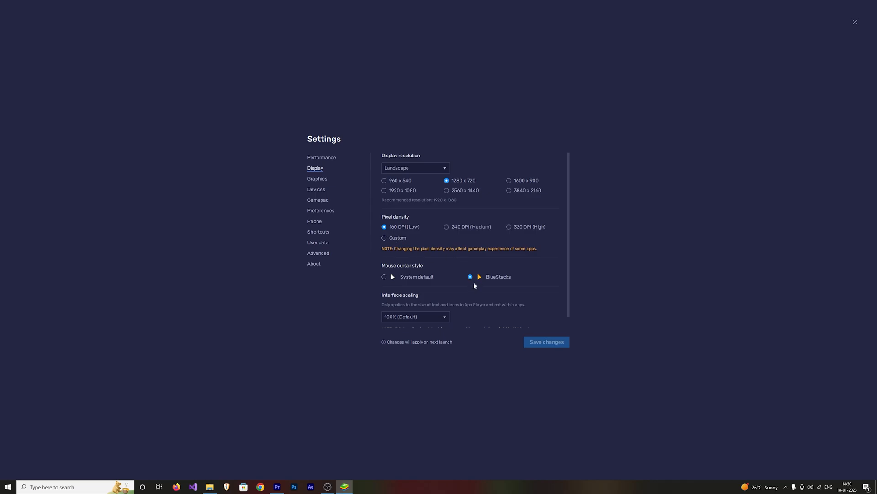
{"action": "mouse_move", "coordinate": [570, 288]}
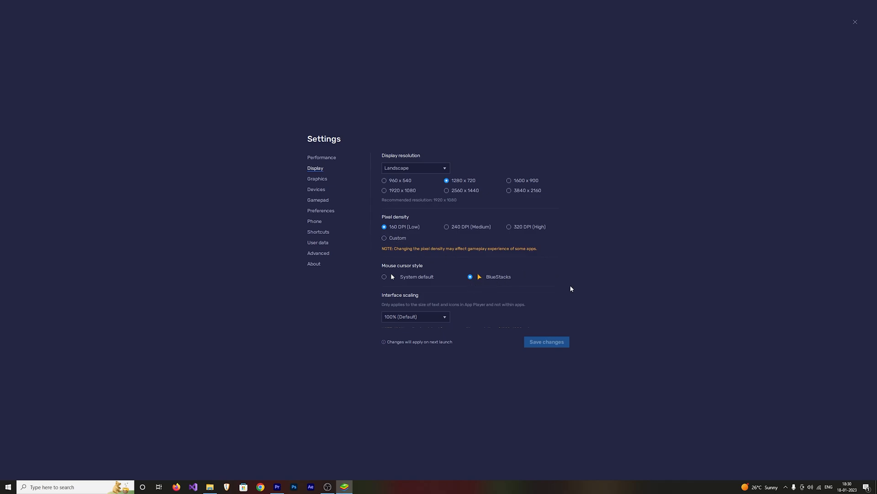
{"action": "scroll", "scroll_direction": "down", "scroll_amount": 3}
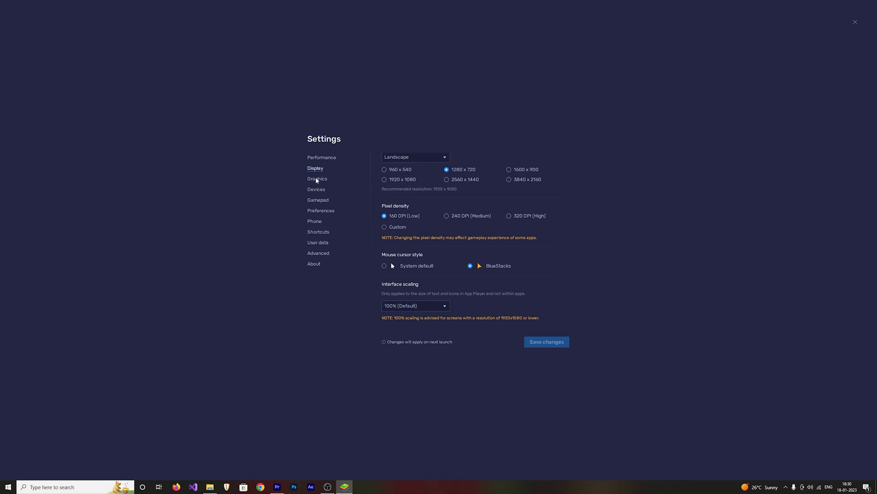
{"action": "left_click", "coordinate": [317, 178]}
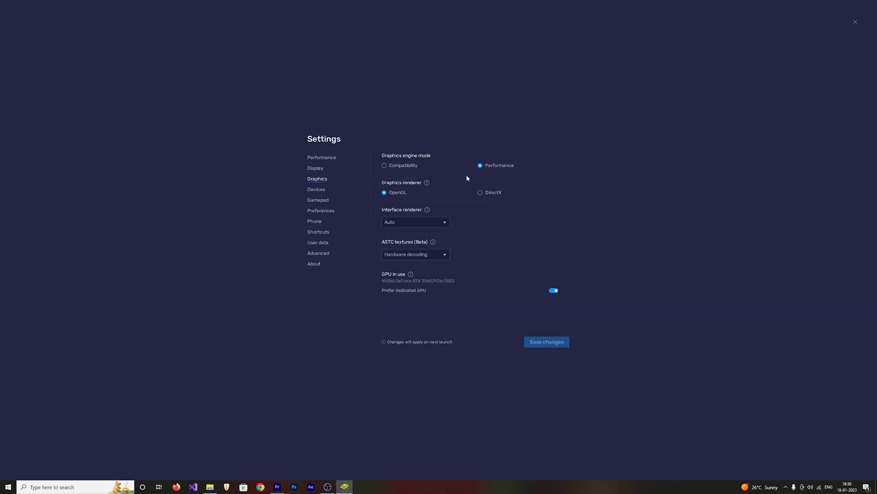
{"action": "left_click", "coordinate": [415, 221]}
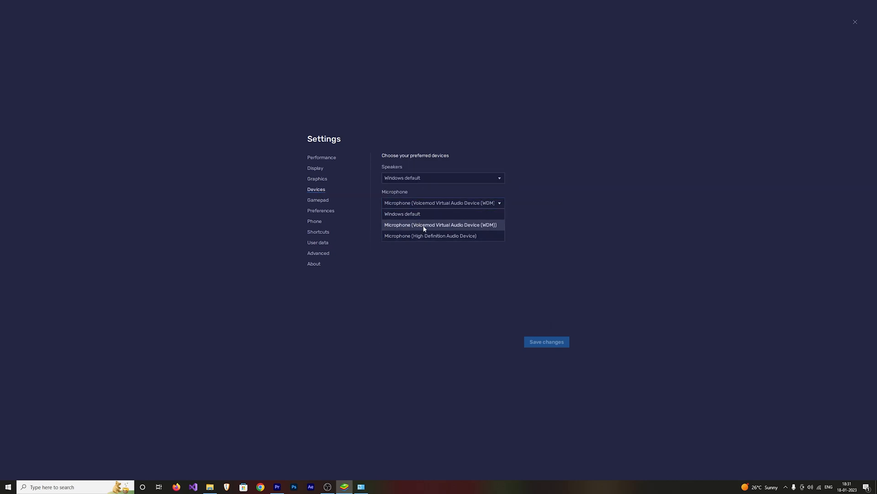
Review Preferences, Phone, Shortcuts and Advanced (ADB off), then return to User data
{"action": "left_click", "coordinate": [321, 210]}
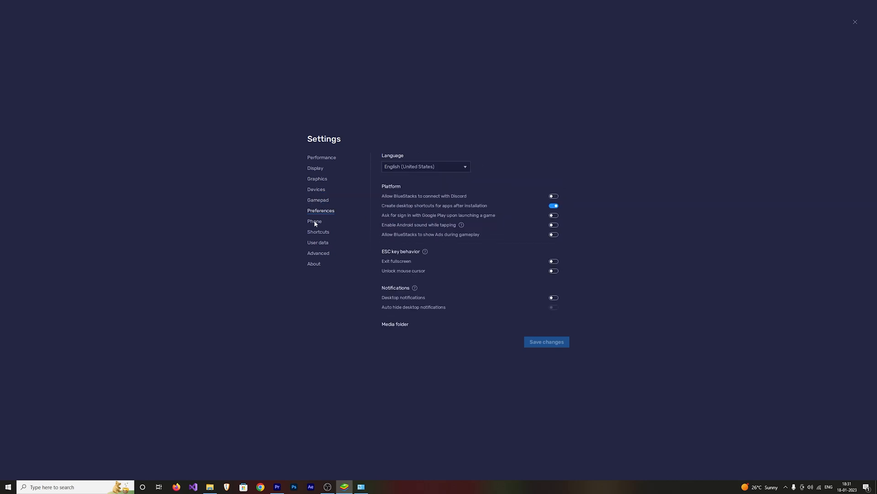
{"action": "mouse_move", "coordinate": [310, 225]}
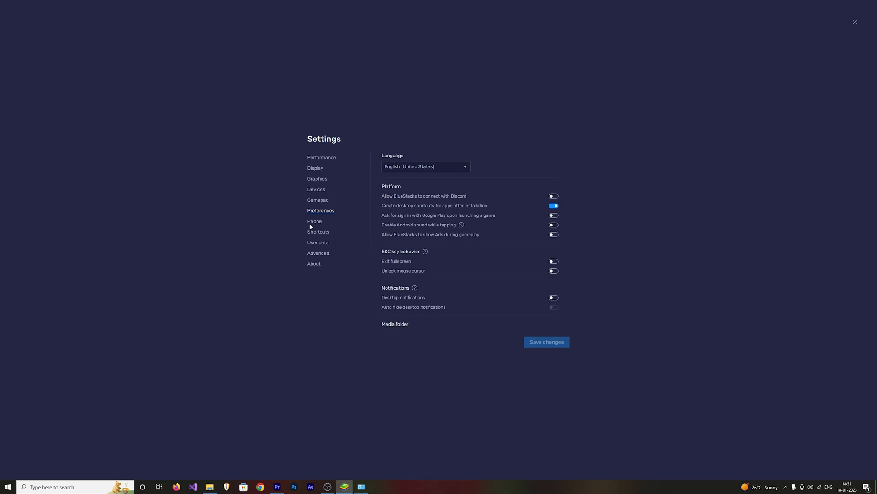
{"action": "left_click", "coordinate": [314, 222]}
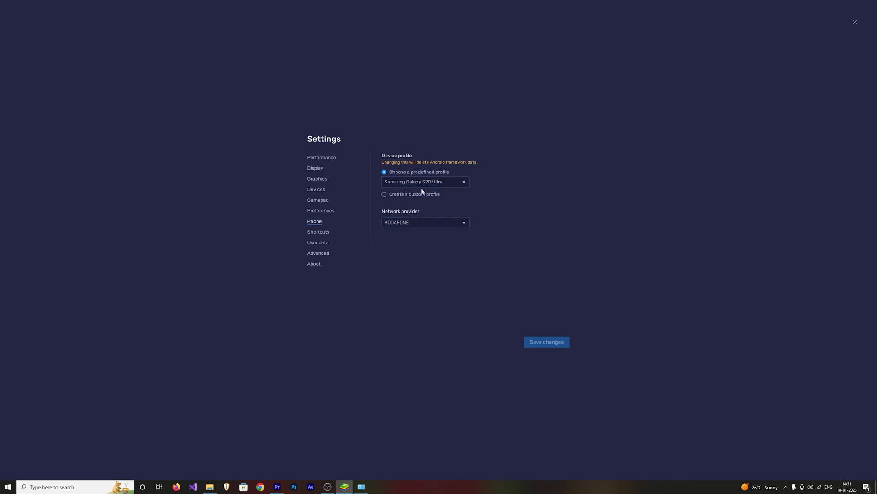
{"action": "mouse_move", "coordinate": [422, 210]}
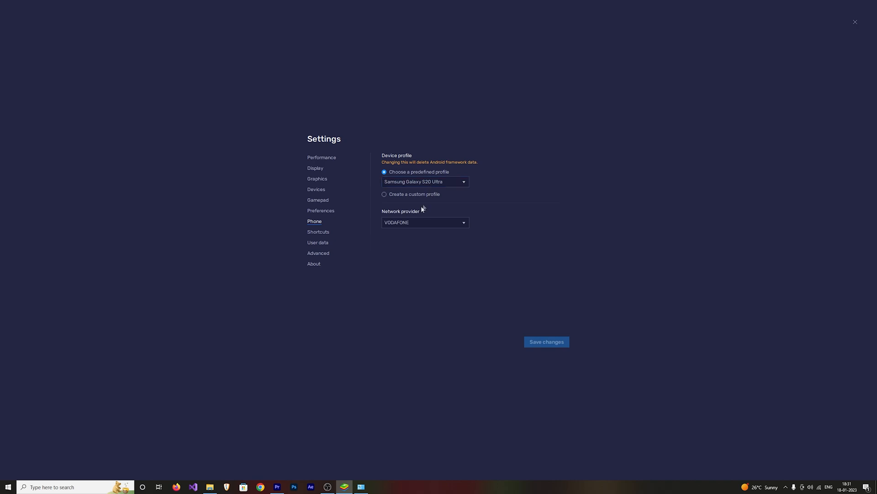
{"action": "mouse_move", "coordinate": [343, 231]}
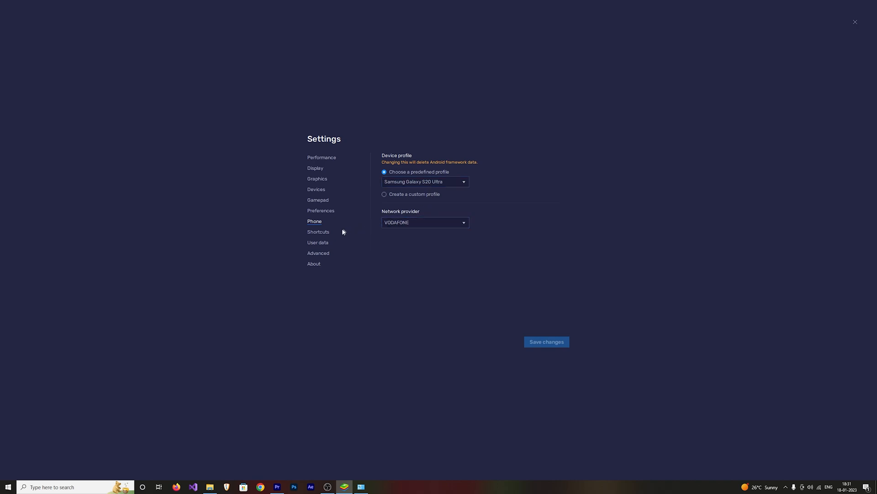
{"action": "left_click", "coordinate": [318, 231]}
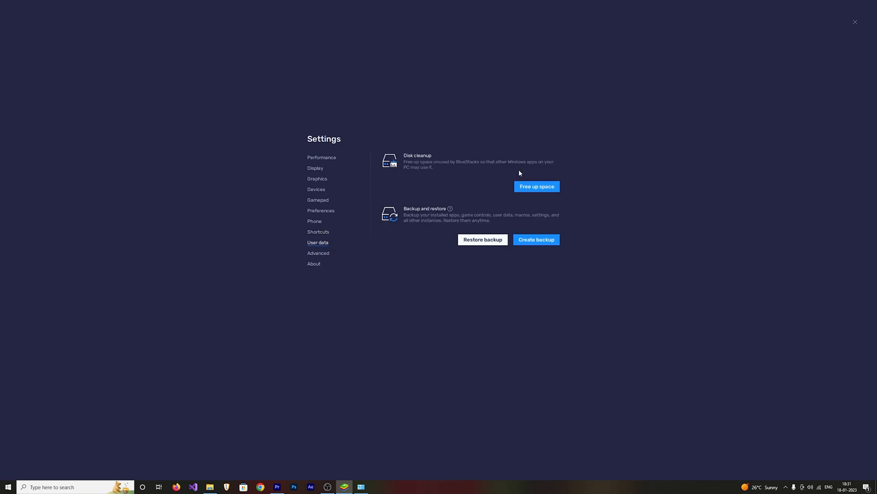
{"action": "left_click", "coordinate": [318, 253]}
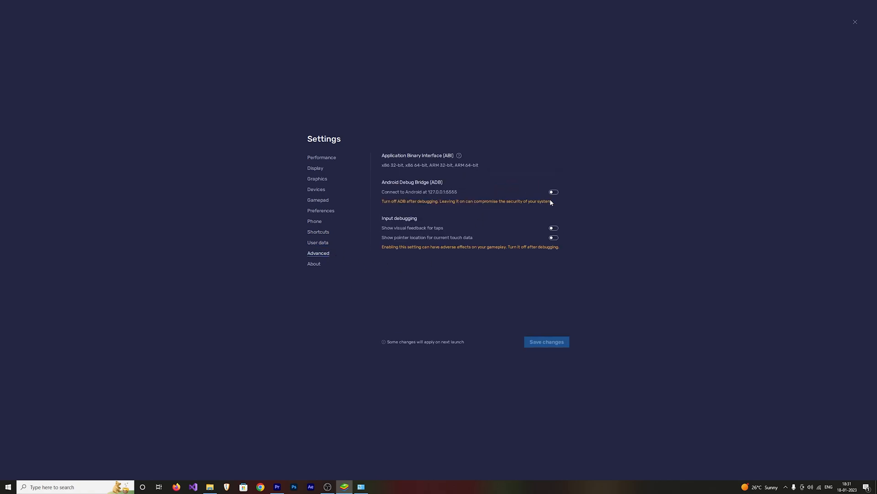
{"action": "mouse_move", "coordinate": [317, 244]}
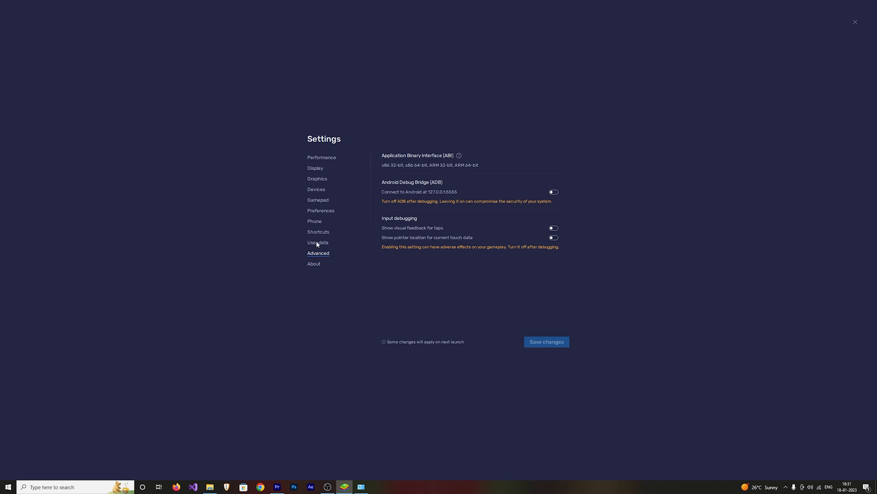
{"action": "left_click", "coordinate": [314, 263]}
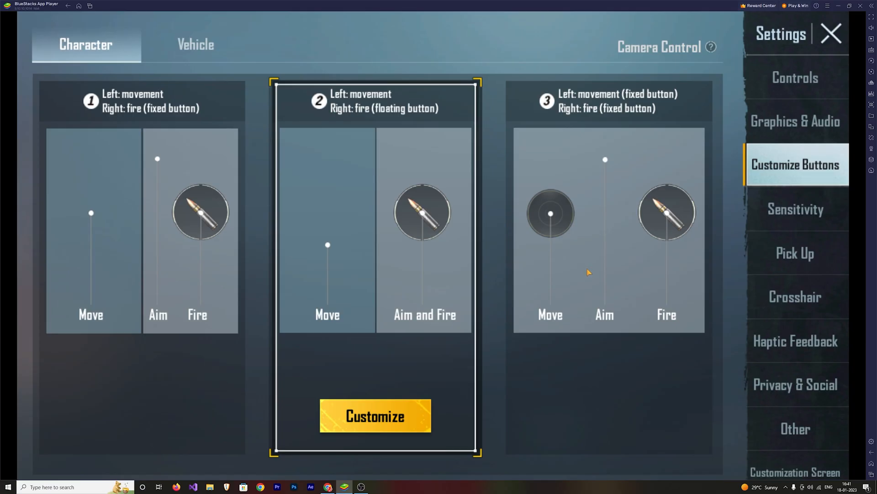
Choose layout 3 with fixed movement and fire, then move to the Graphics & Audio settings
{"action": "left_click", "coordinate": [609, 224]}
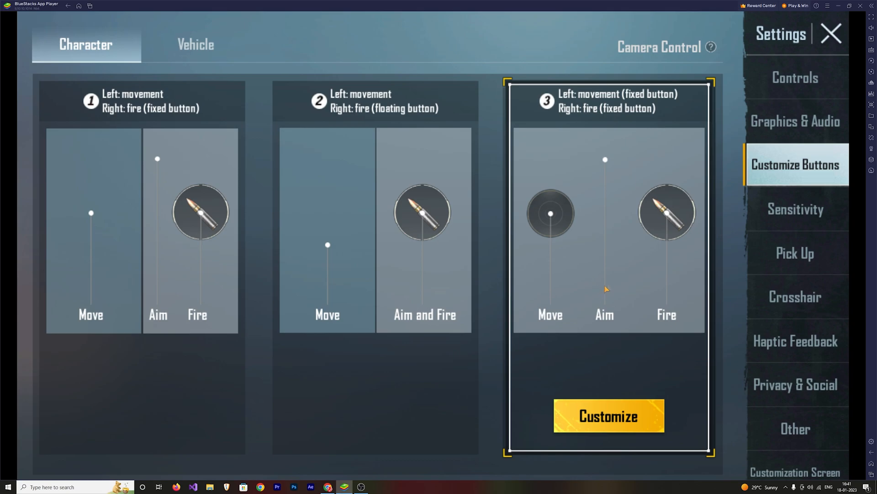
{"action": "mouse_move", "coordinate": [755, 122]}
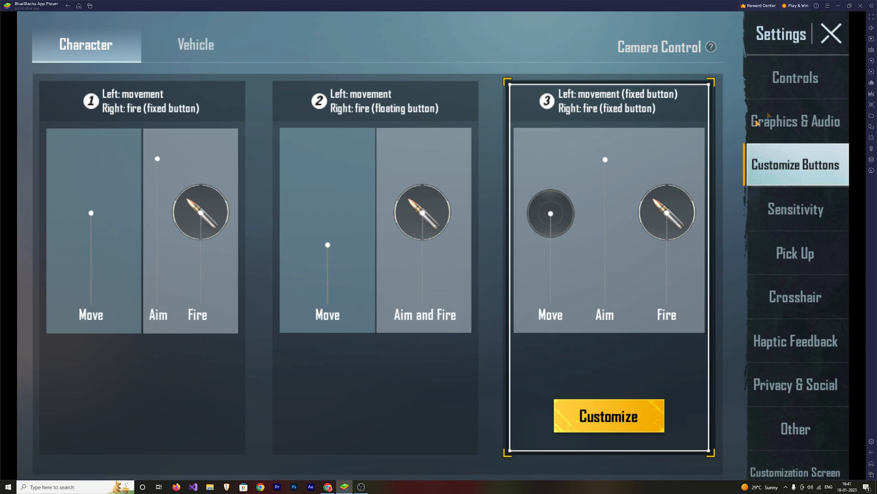
{"action": "left_click", "coordinate": [832, 34]}
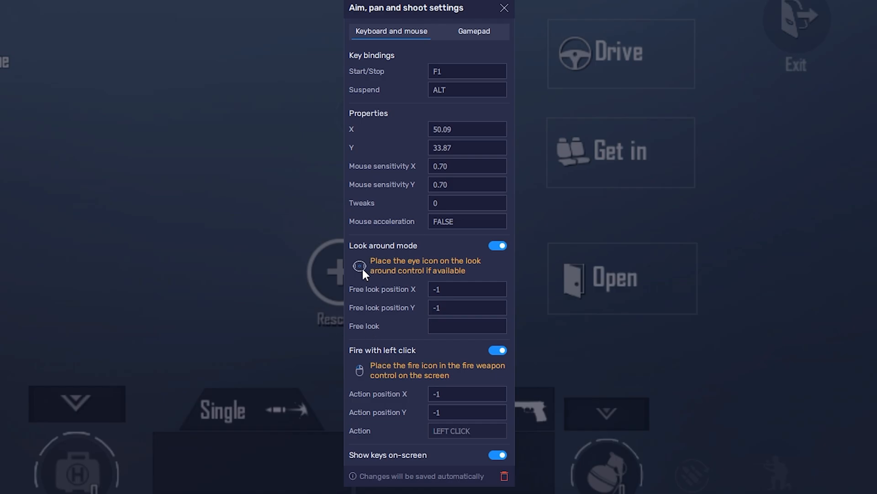
Place the eye icon on the look-around control with Look around mode and left-click fire on
{"action": "left_click", "coordinate": [503, 8]}
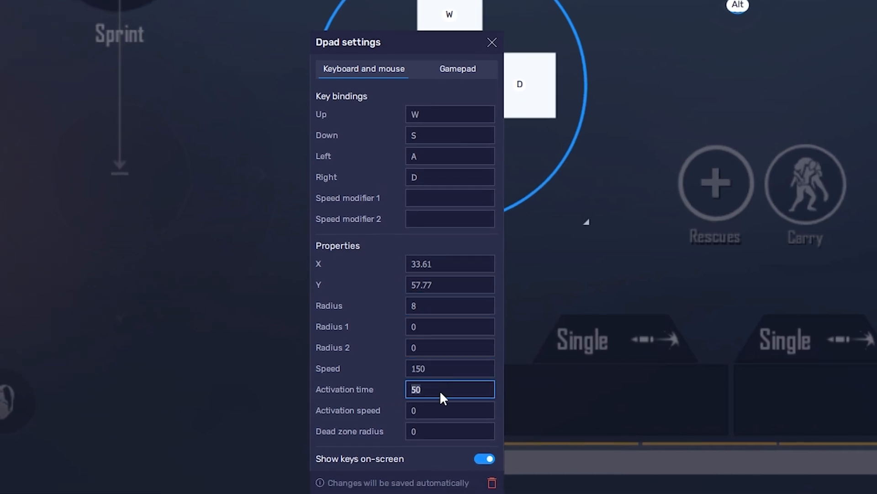
Clear the D-pad's activation time, keeping its speed at 10000
{"action": "left_click", "coordinate": [450, 368]}
{"action": "type", "text": "10000"}
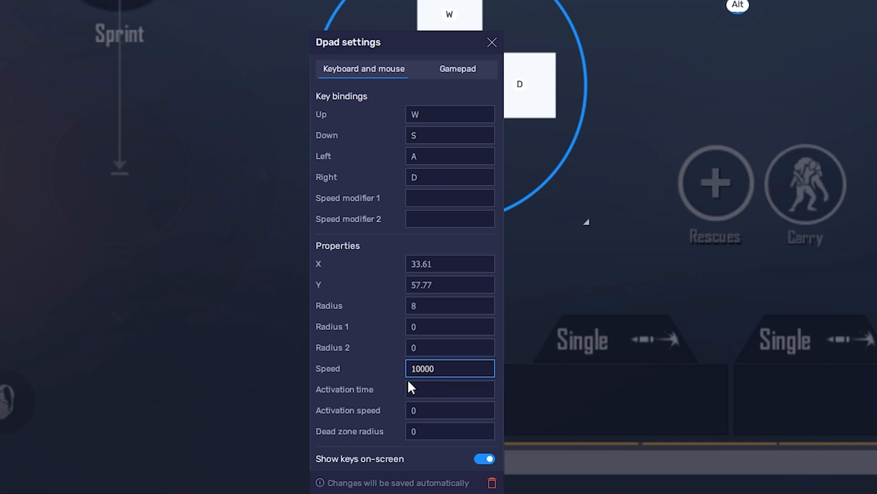
{"action": "left_click", "coordinate": [491, 42]}
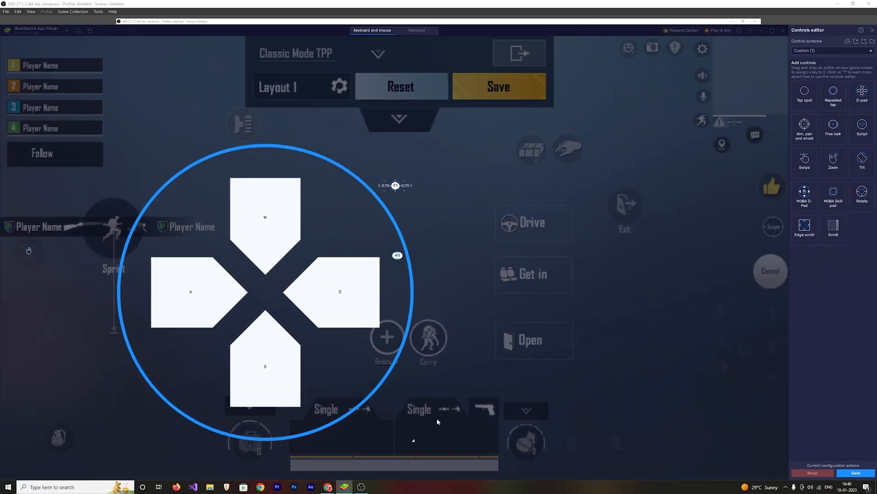
Drag the aim crosshair onto the centre of the WASD D-pad
{"action": "left_click_drag", "start_coordinate": [266, 290], "coordinate": [118, 324]}
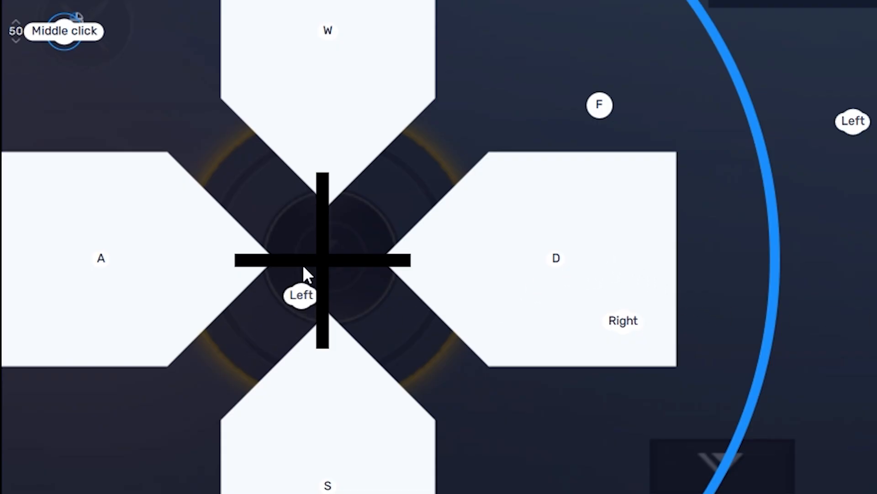
{"action": "mouse_move", "coordinate": [345, 248]}
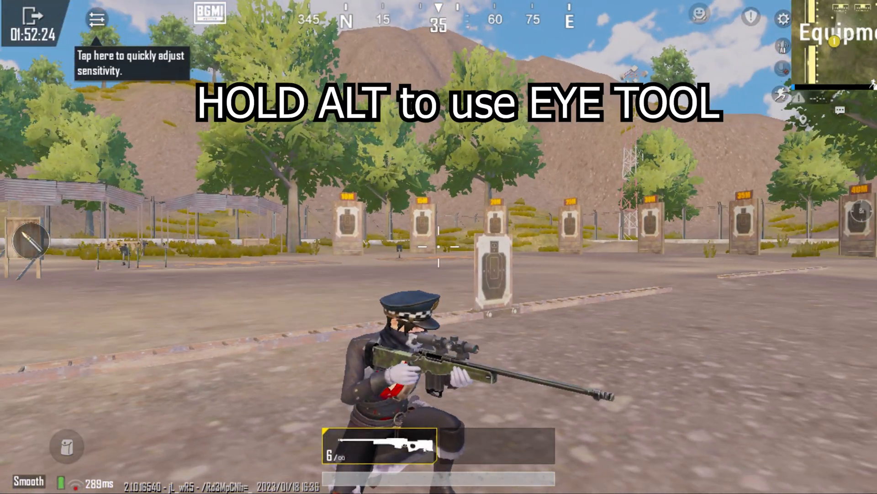
{"action": "key", "text": "alt"}
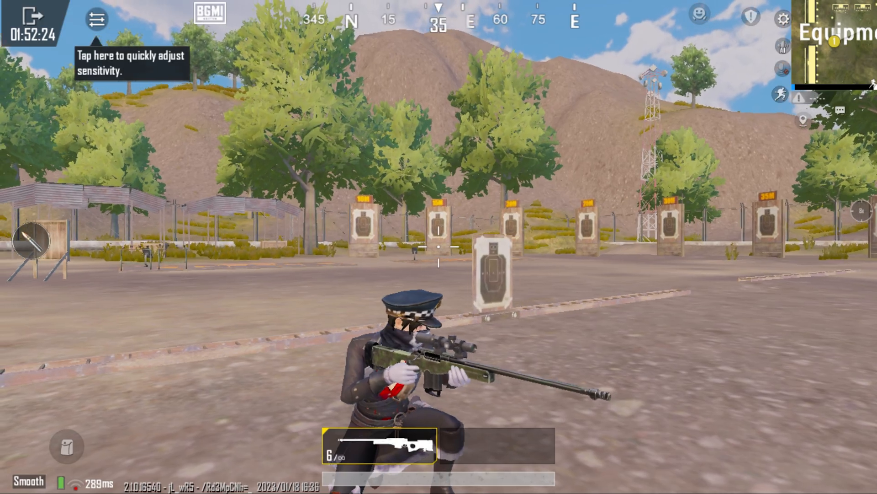
{"action": "left_click", "coordinate": [855, 210]}
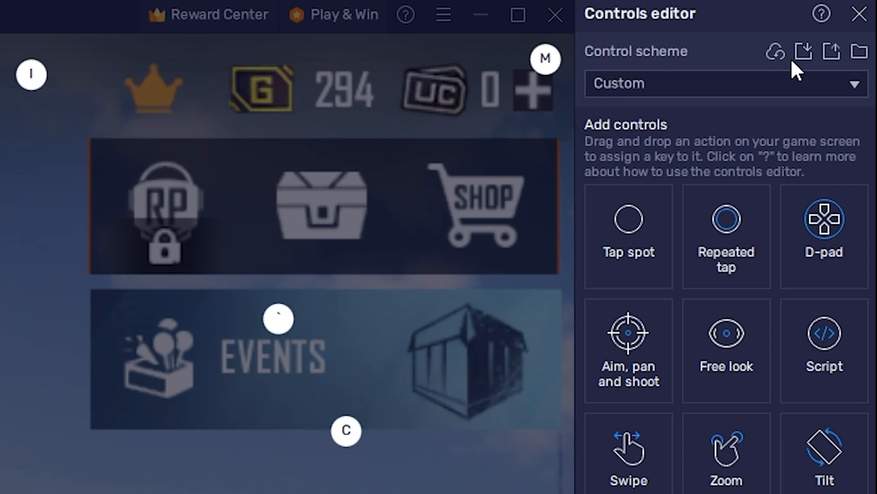
Sync the control schemes with the cloud, confirming the Update warning
{"action": "left_click", "coordinate": [776, 51]}
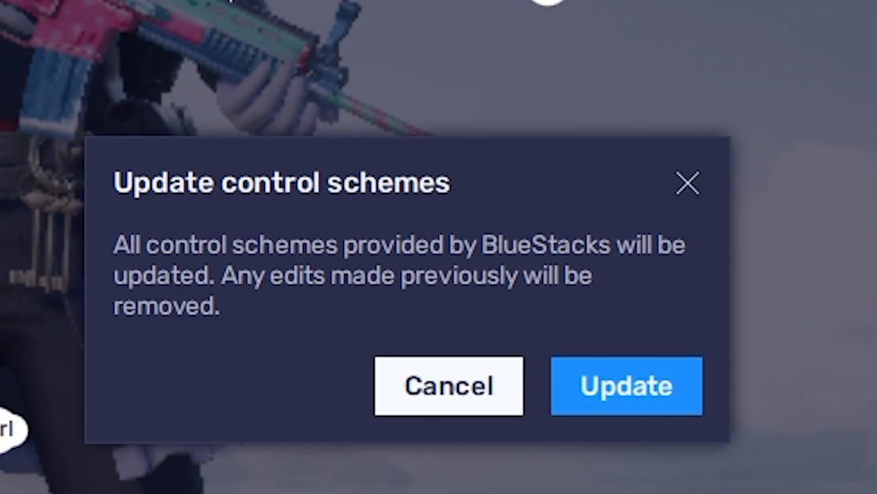
{"action": "left_click", "coordinate": [625, 386]}
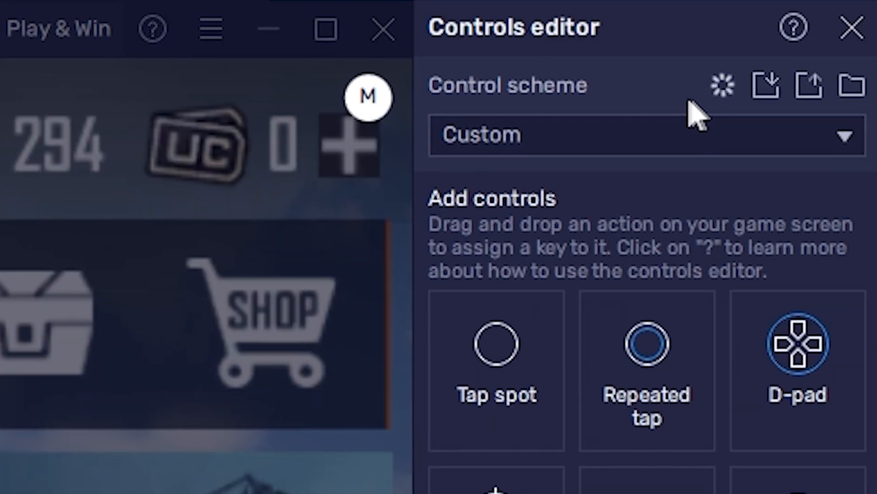